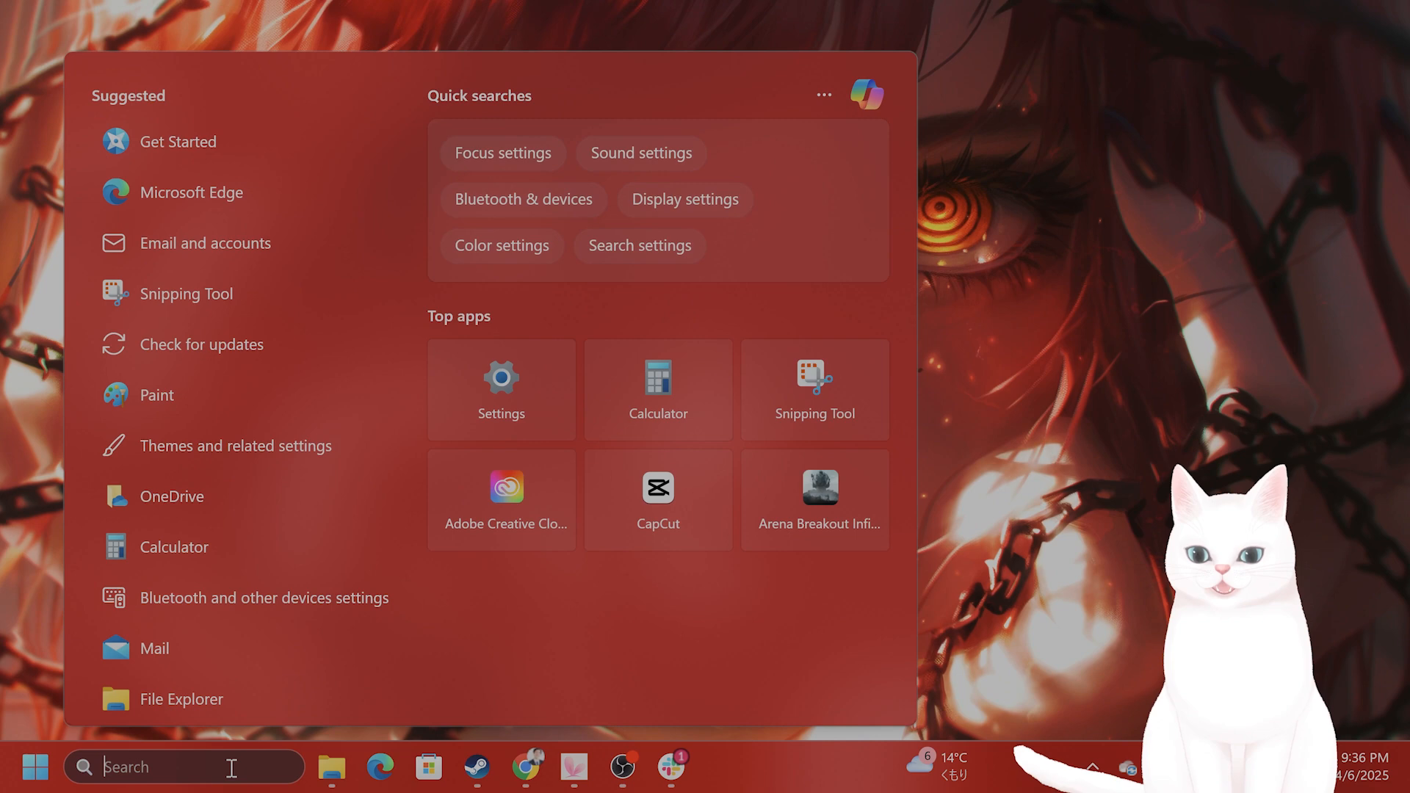
# Launch dxdiag via Run and view the graphics card and DirectX feature details.
pyautogui.write('r')
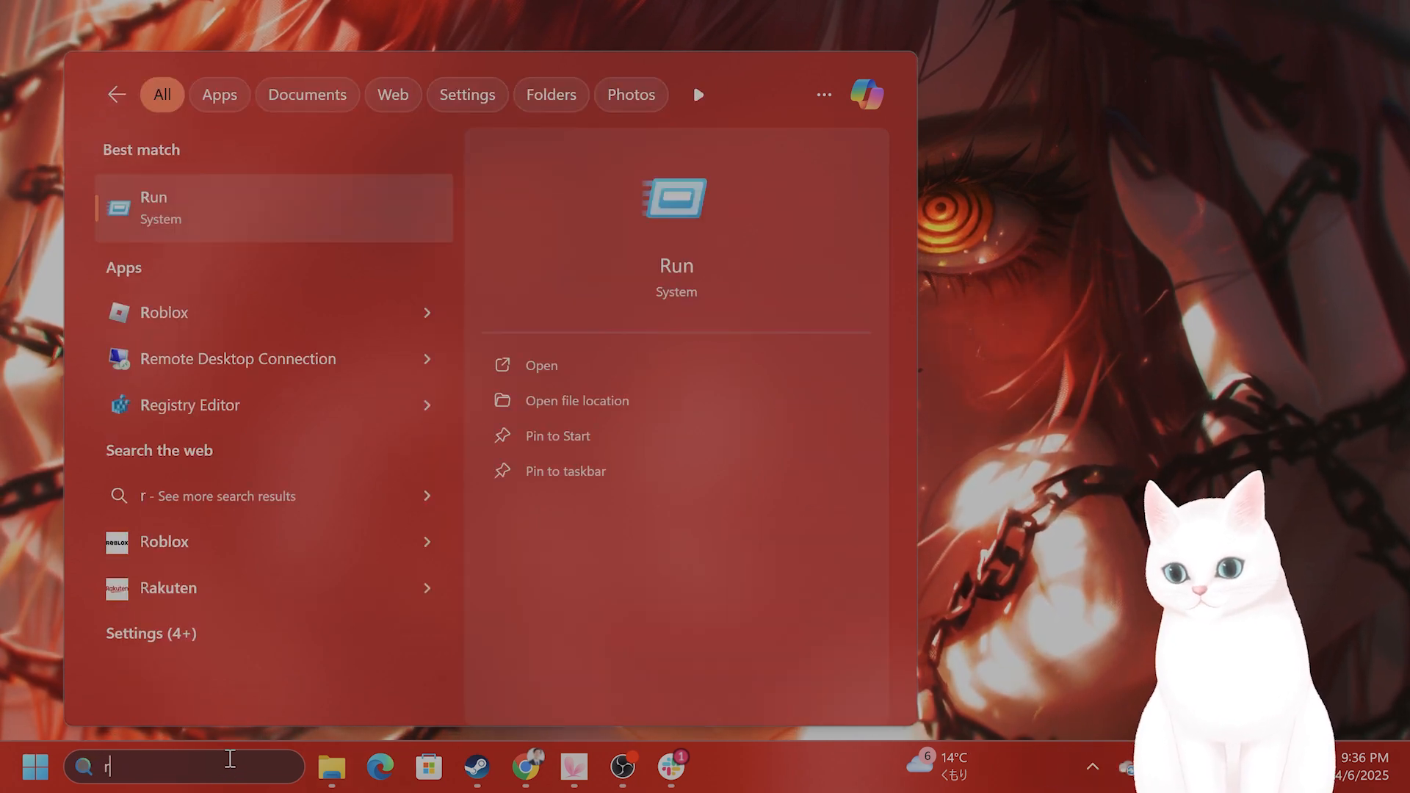
pyautogui.write('un')
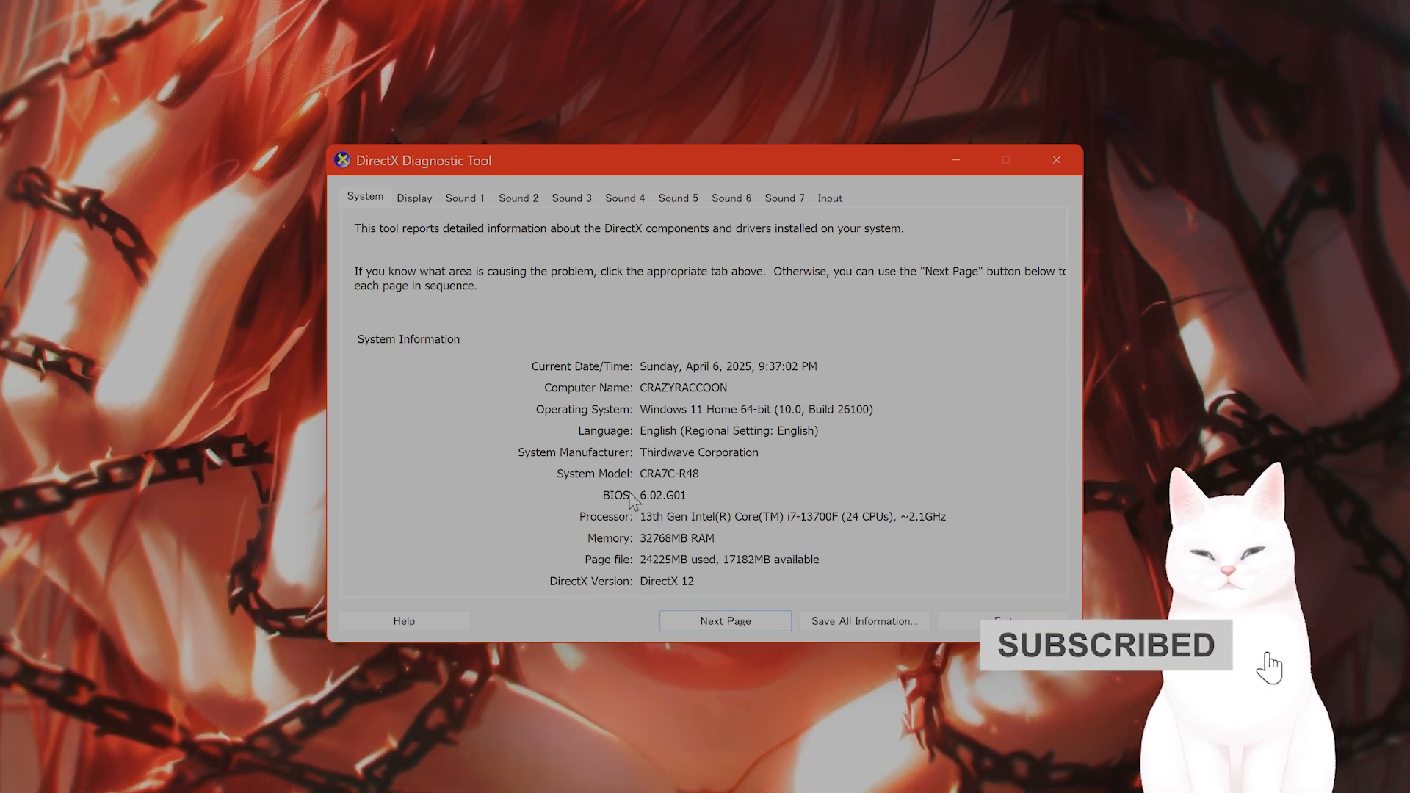
pyautogui.click(414, 197)
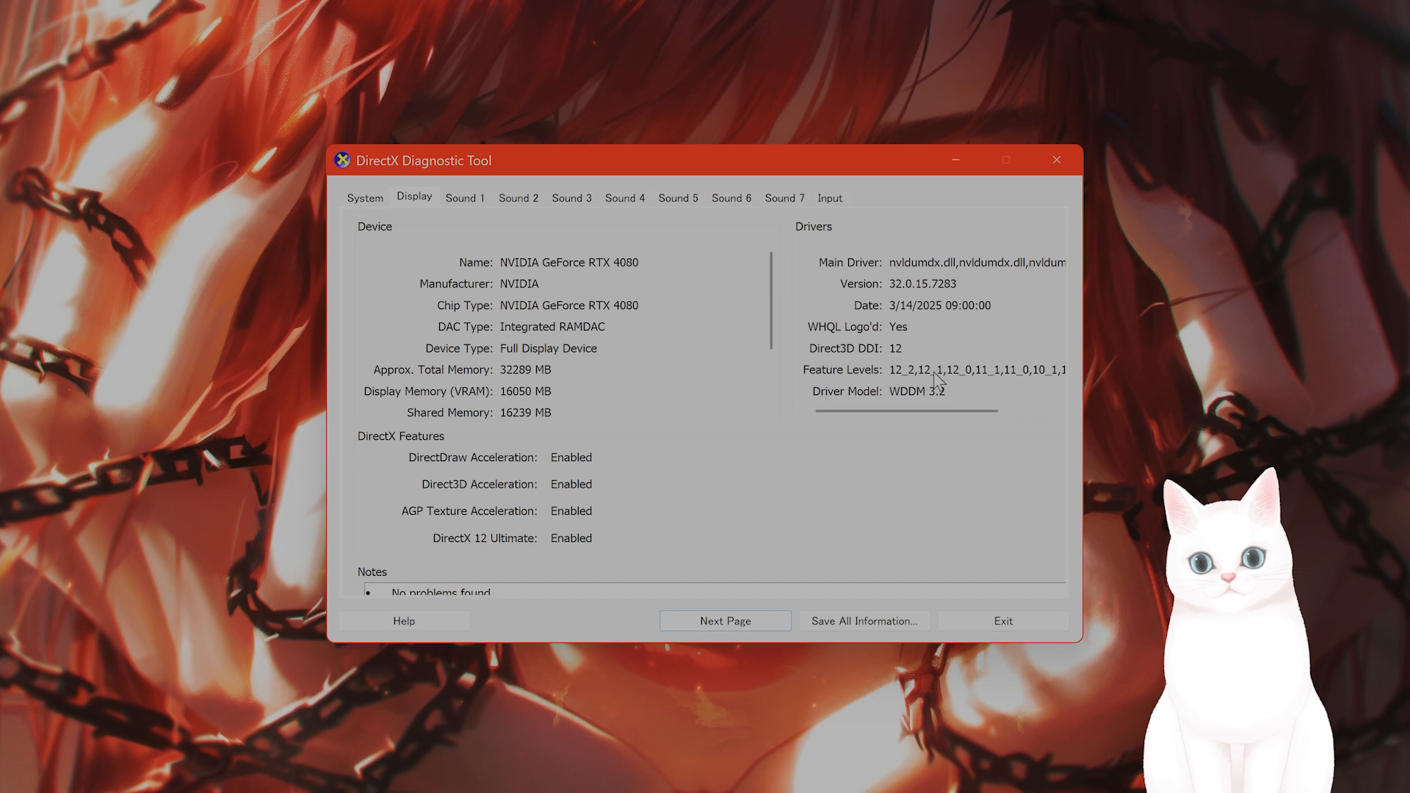
pyautogui.moveTo(966, 385)
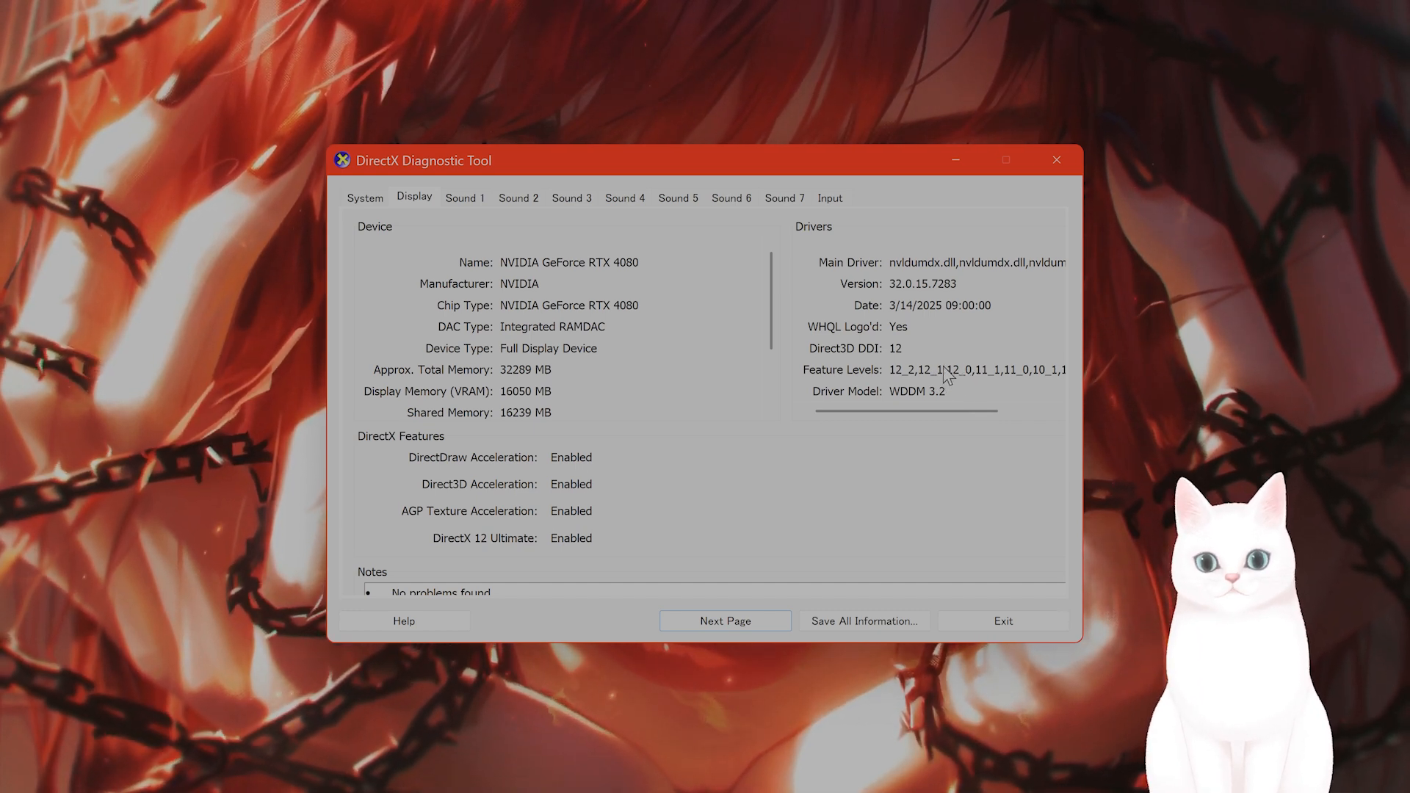
pyautogui.moveTo(946, 380)
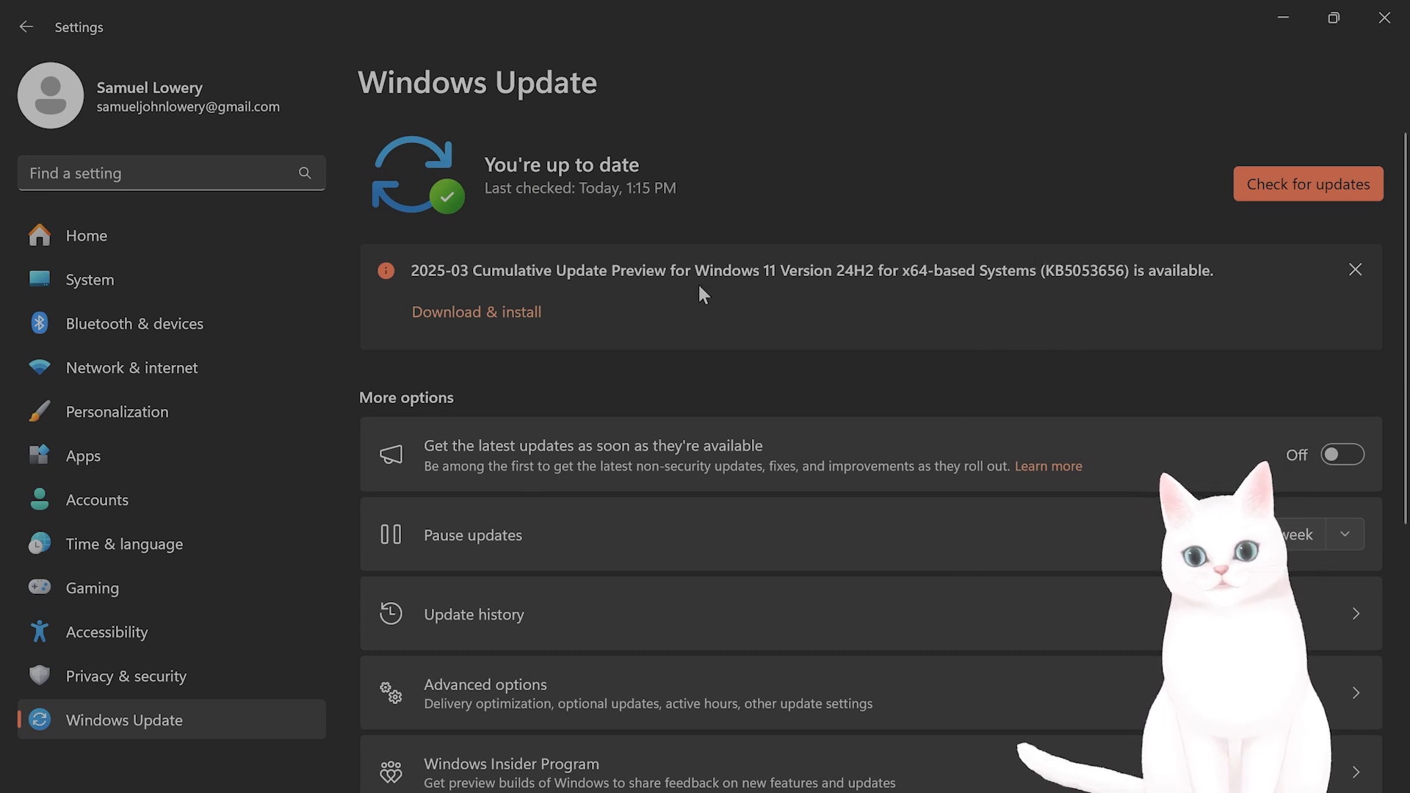
pyautogui.moveTo(1390, 17)
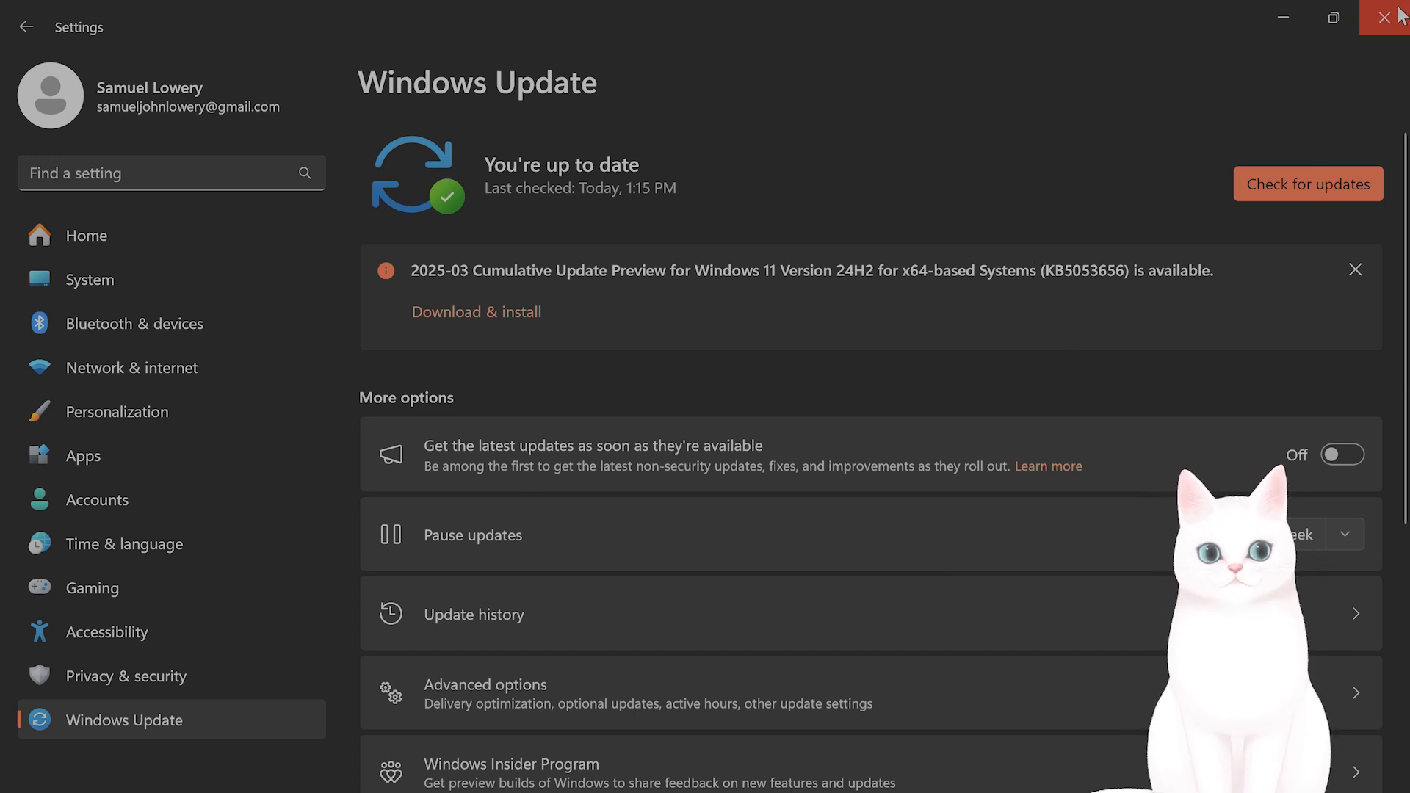
# Close the Windows Update settings window after confirming the system is up to date.
pyautogui.click(1387, 17)
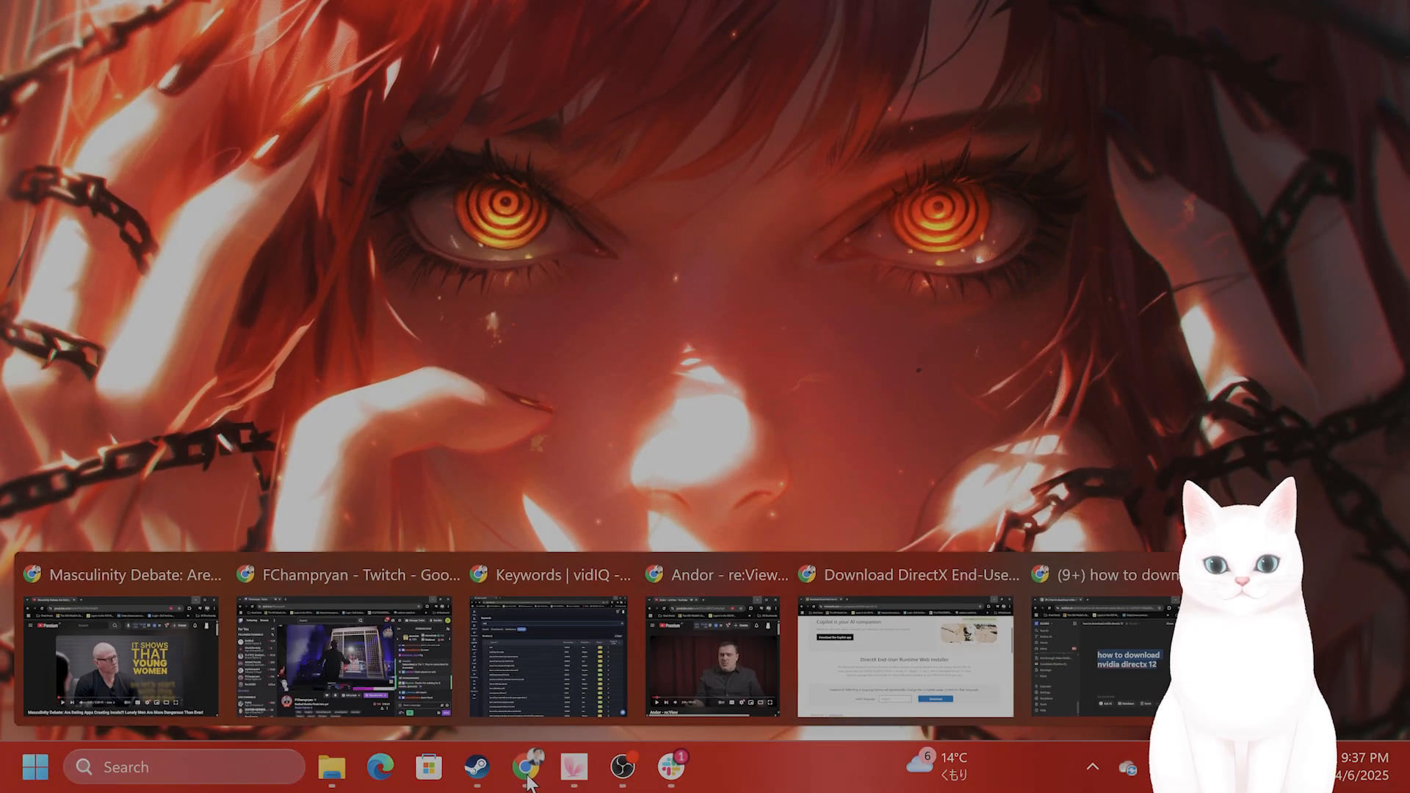
# Switch to the 'Download DirectX End-User Runtime' Chrome tab and scroll to its download option.
pyautogui.click(905, 657)
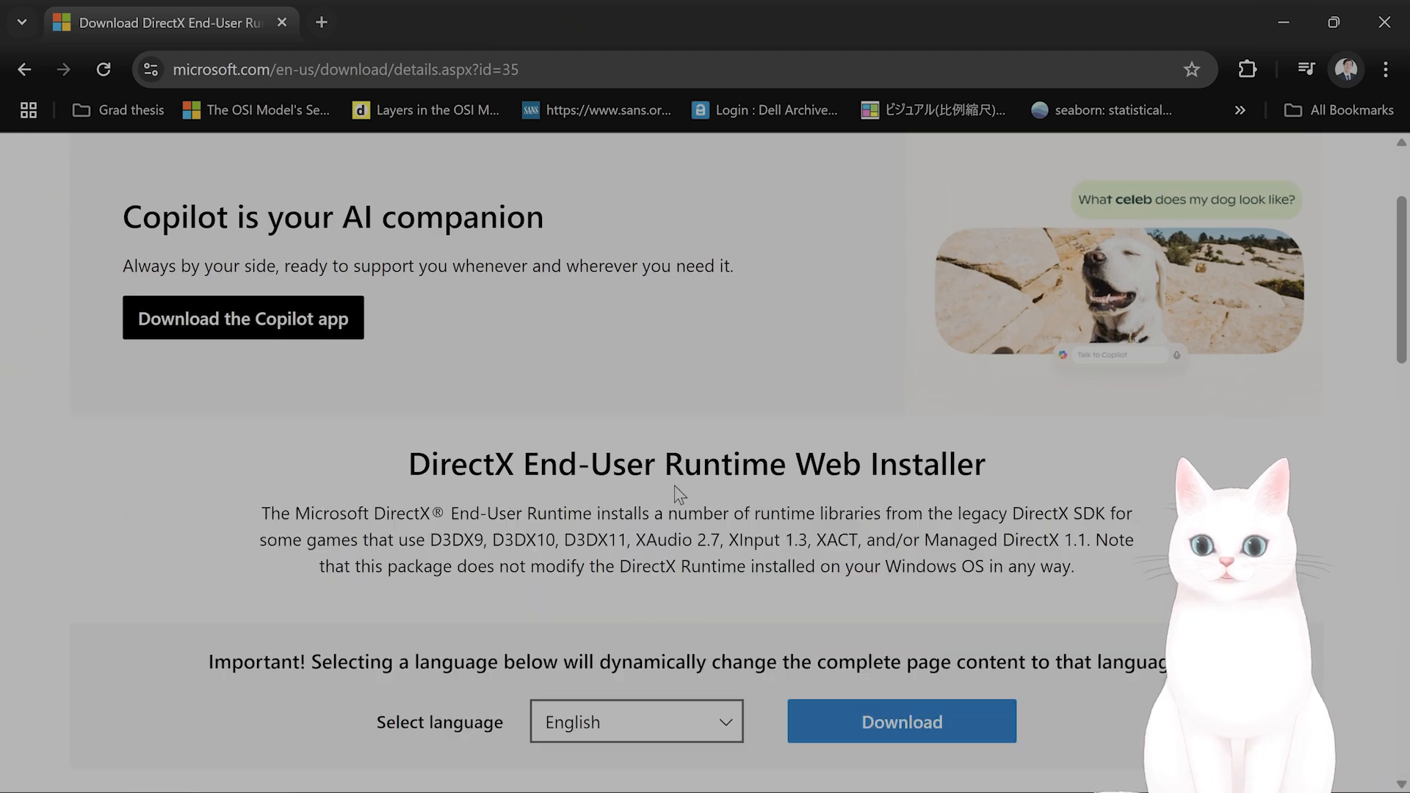
pyautogui.scroll(-3)
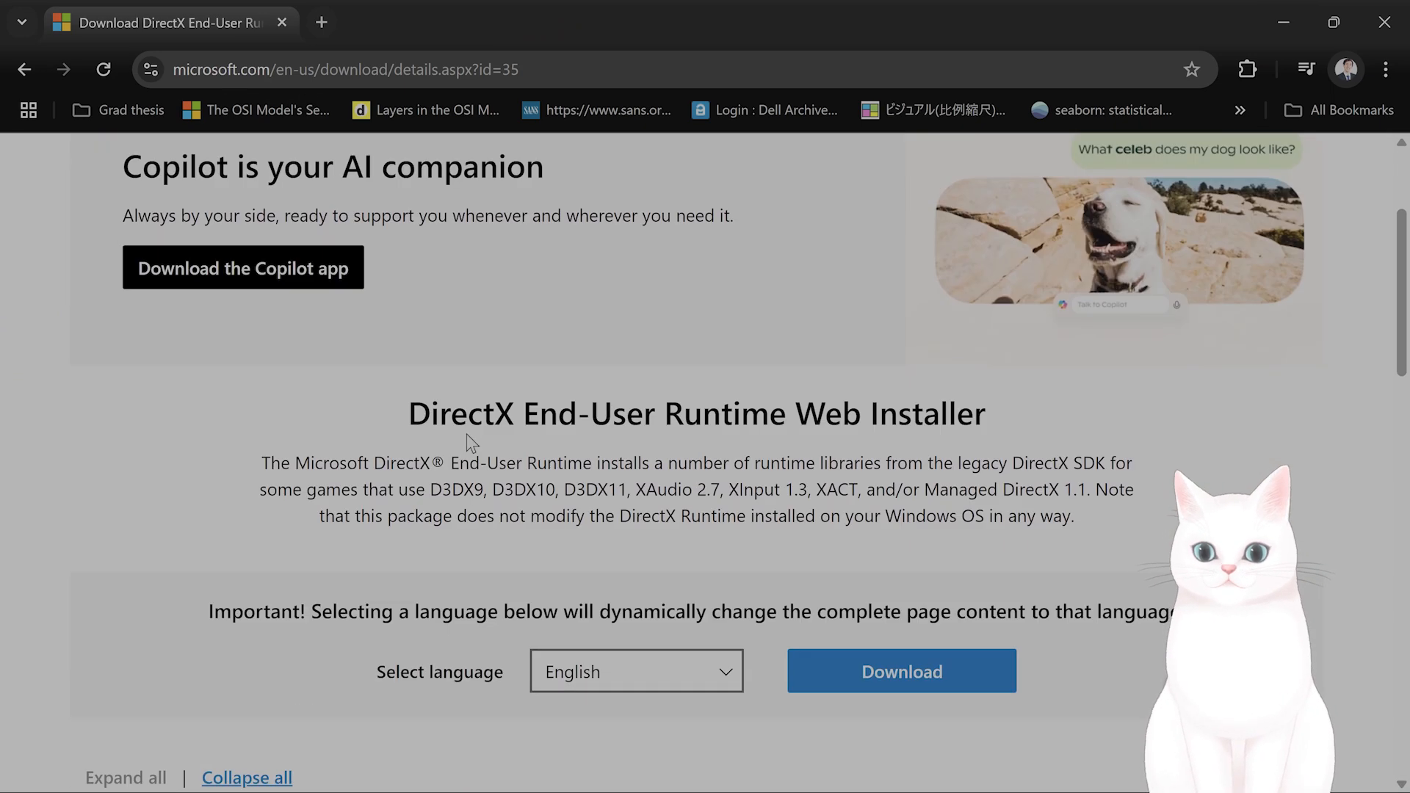